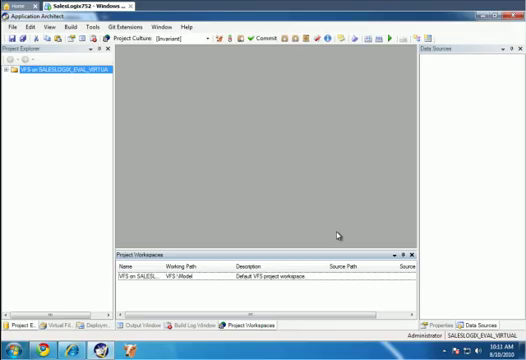
pyautogui.moveTo(338, 234)
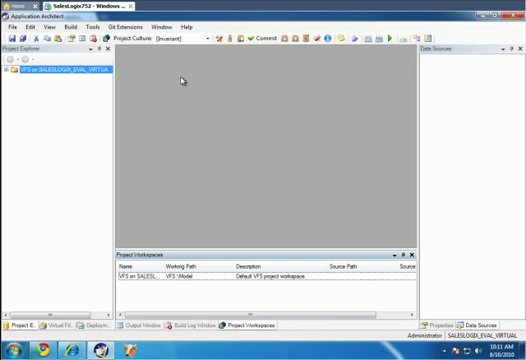
pyautogui.moveTo(180, 82)
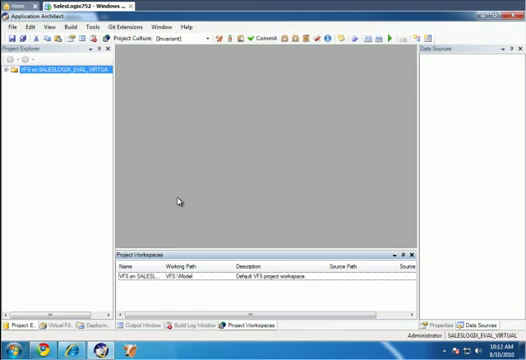
pyautogui.moveTo(180, 200)
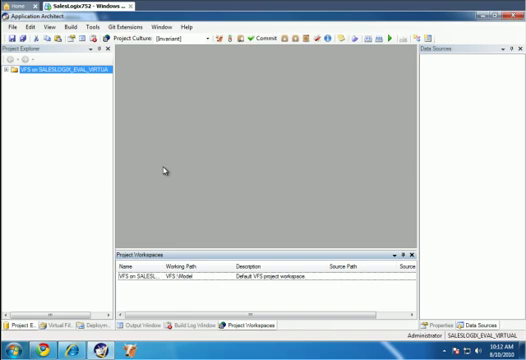
pyautogui.moveTo(162, 168)
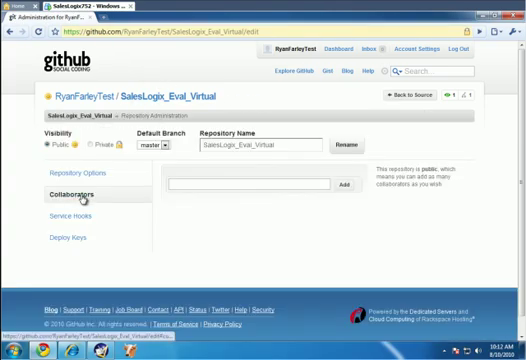
pyautogui.click(256, 186)
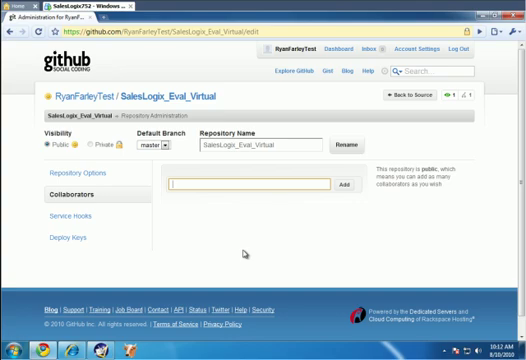
pyautogui.write('RyanFar')
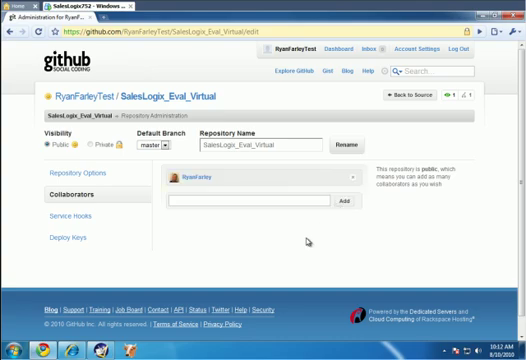
pyautogui.moveTo(306, 240)
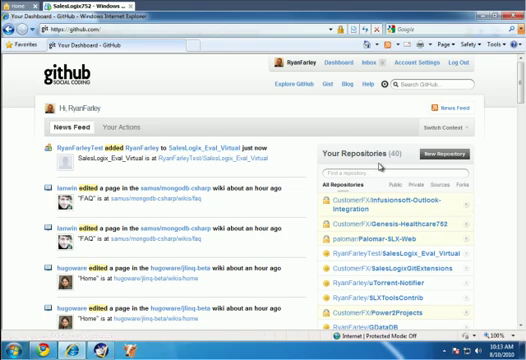
# Scroll through the GitHub dashboard news feed
pyautogui.scroll(-3)
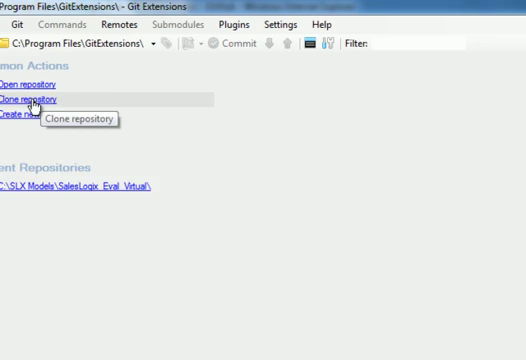
# Clone SalesLogix_Eval_Virtual from GitHub into C:\SLX Models and dismiss the clone report
pyautogui.click(32, 98)
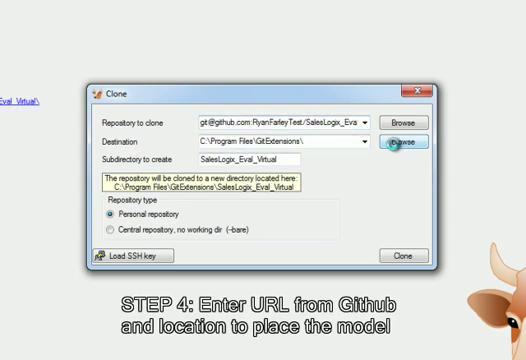
pyautogui.click(400, 144)
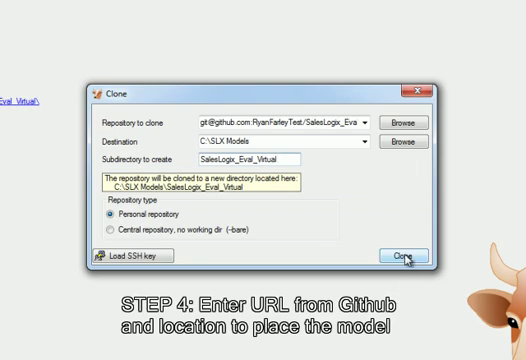
pyautogui.click(400, 258)
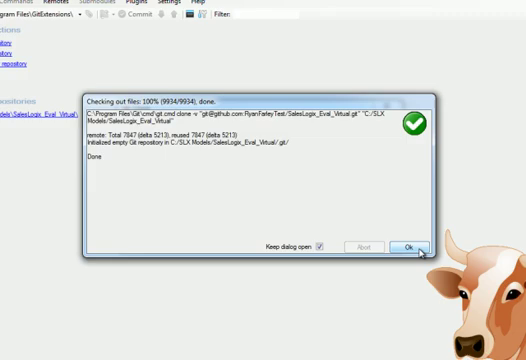
pyautogui.click(412, 244)
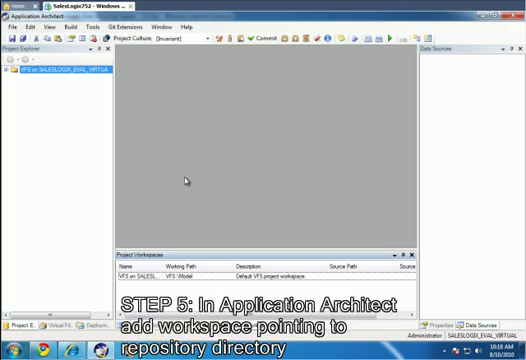
pyautogui.moveTo(188, 180)
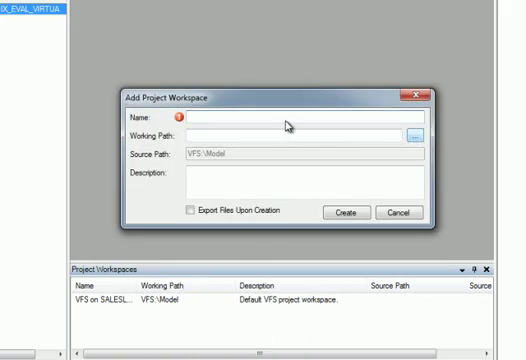
# Create workspace 'SalesLogic' with working path C:\SLX Models\SalesLogix_Eval_Virtual
pyautogui.click(420, 134)
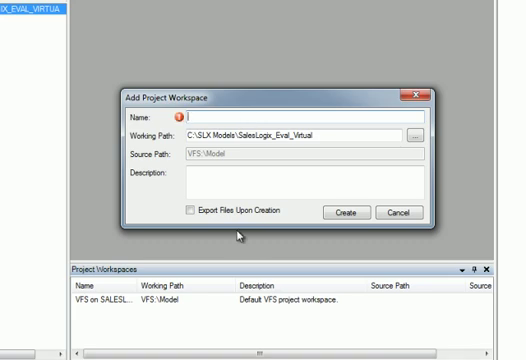
pyautogui.write('SalesLogic')
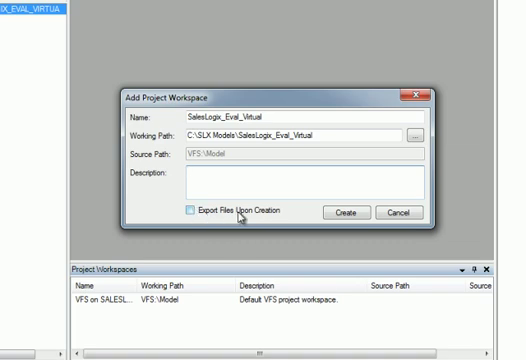
pyautogui.moveTo(264, 218)
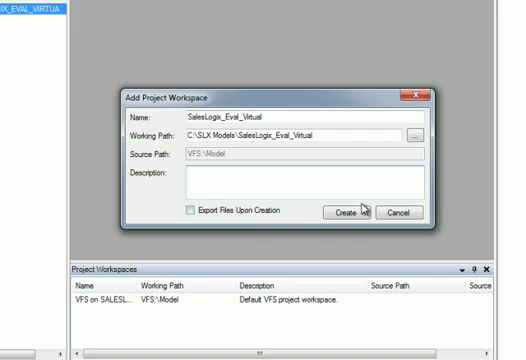
pyautogui.click(348, 212)
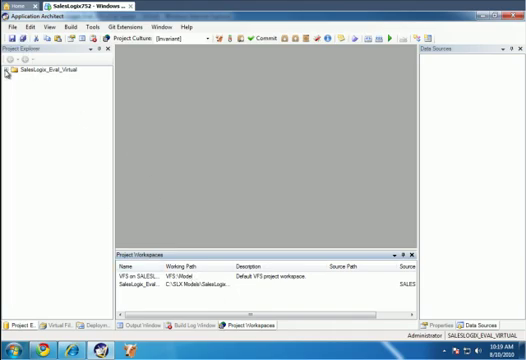
# Expand the SalesLogix_Eval_Virtual node to reveal entities, relationships and other model items
pyautogui.click(12, 72)
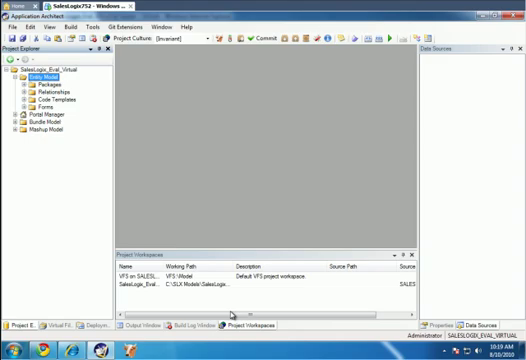
pyautogui.moveTo(338, 182)
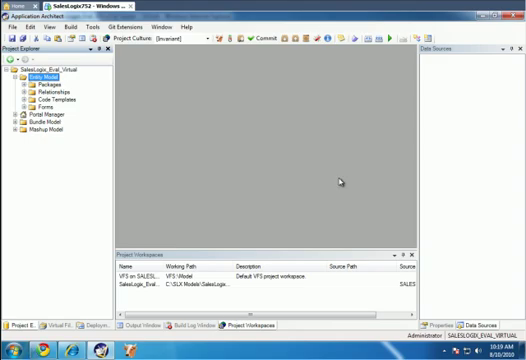